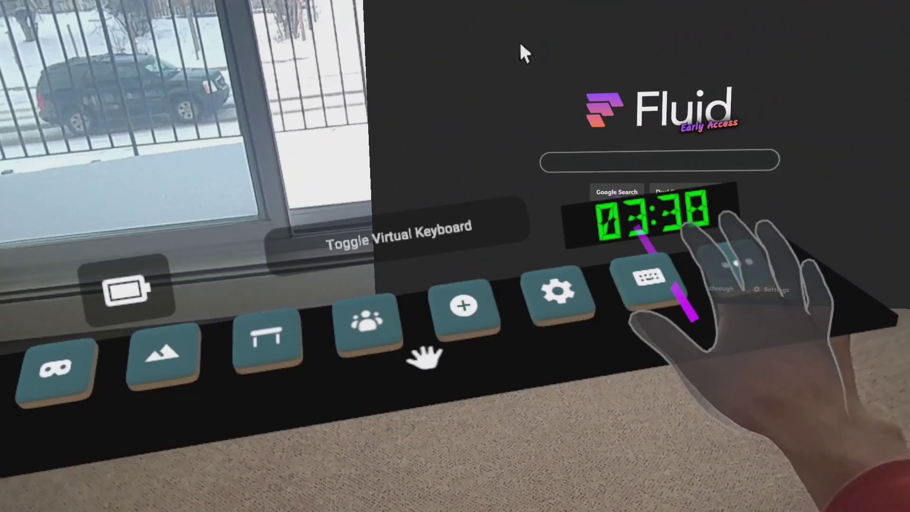
Step: Scroll the Rotary Phone Project README down to its Equipment section and wiring diagram
{"action": "left_click", "coordinate": [645, 285]}
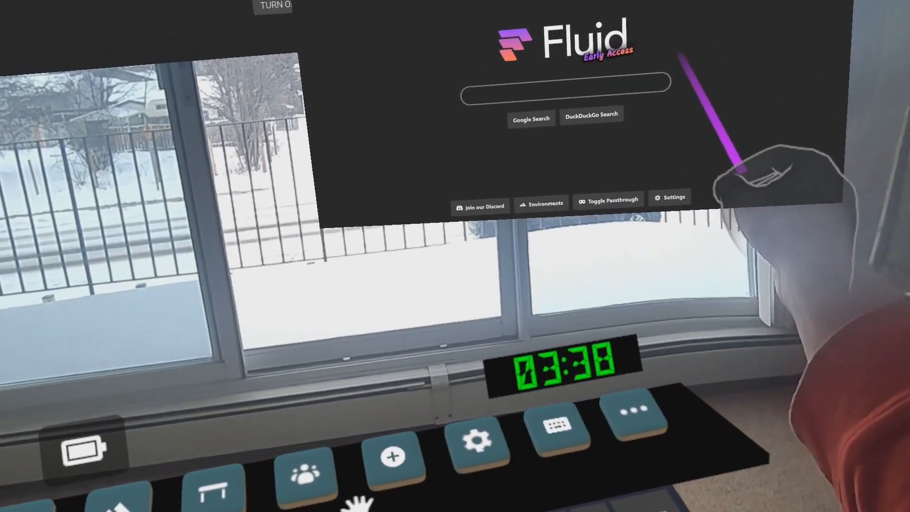
{"action": "left_click", "coordinate": [560, 429]}
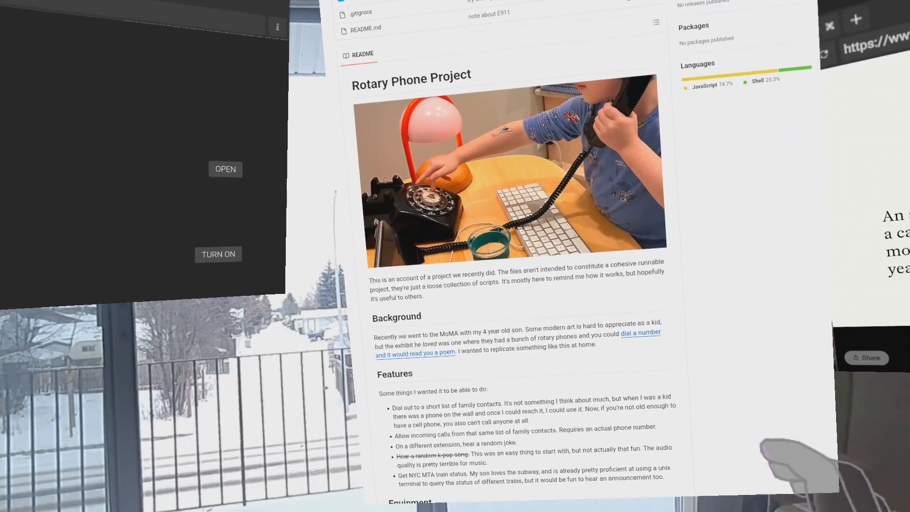
{"action": "scroll", "scroll_direction": "down", "scroll_amount": 3}
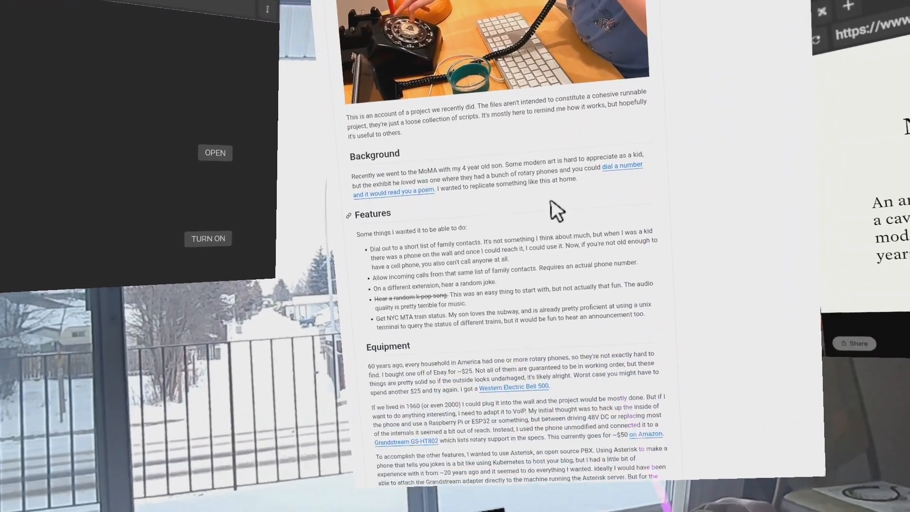
{"action": "scroll", "scroll_direction": "down", "scroll_amount": 3}
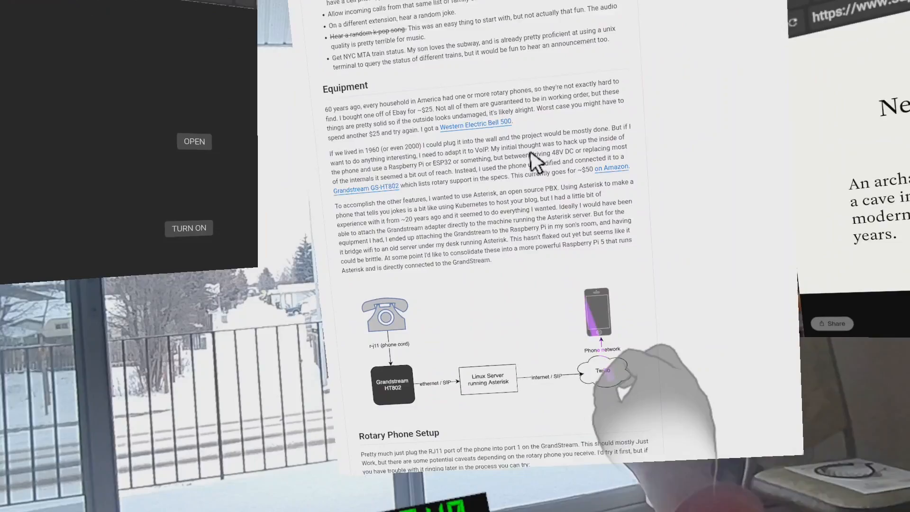
{"action": "scroll", "scroll_direction": "down", "scroll_amount": 3}
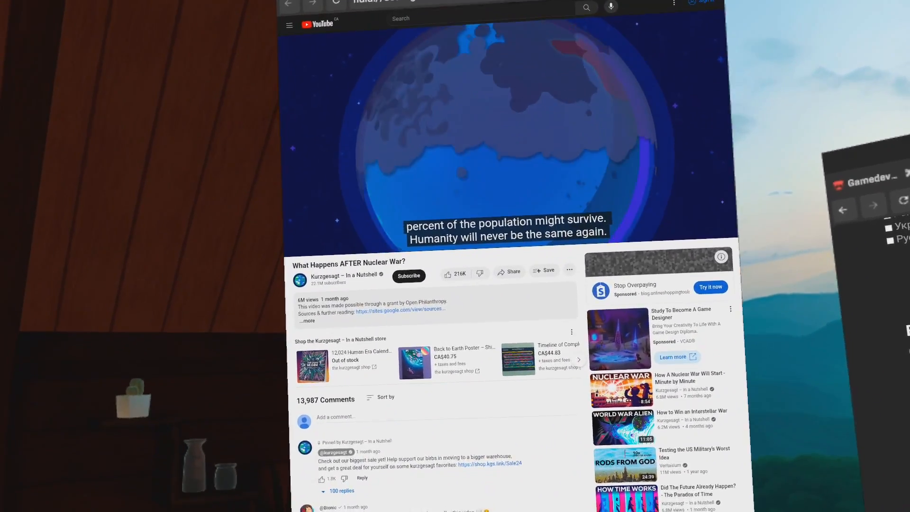
Step: Scroll the Sapiens Neanderthal essay while the Cabin environment surrounds the windows
{"action": "scroll", "scroll_direction": "down", "scroll_amount": 3}
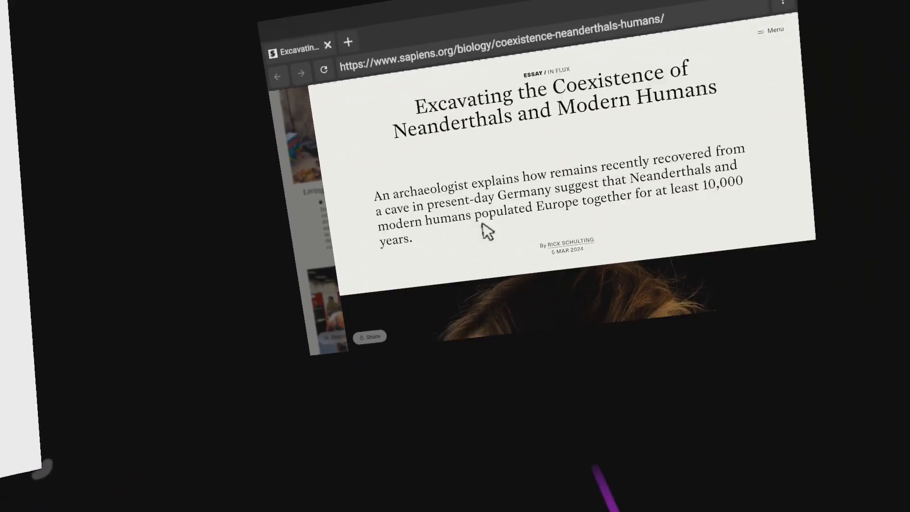
Step: Choose Passthrough in the 'Where do you want to work?' picker and confirm with I'm ready
{"action": "scroll", "scroll_direction": "down", "scroll_amount": 3}
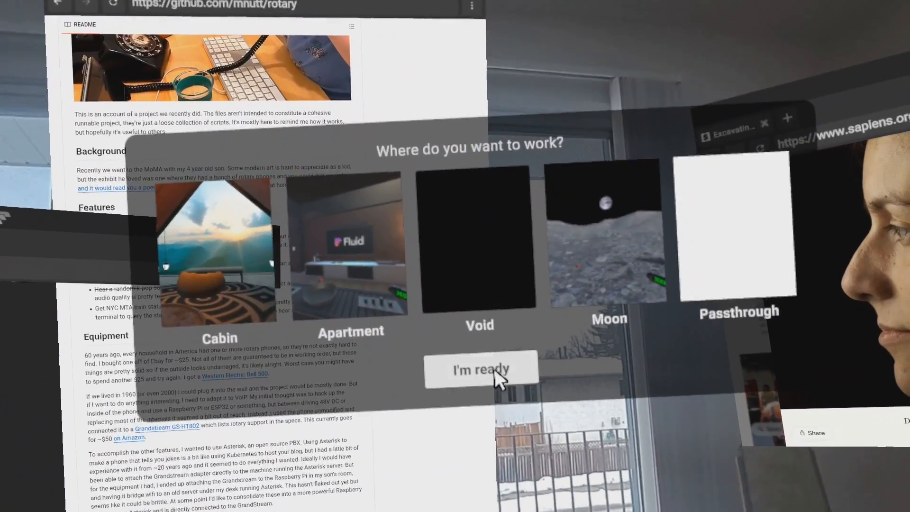
{"action": "left_click", "coordinate": [481, 369]}
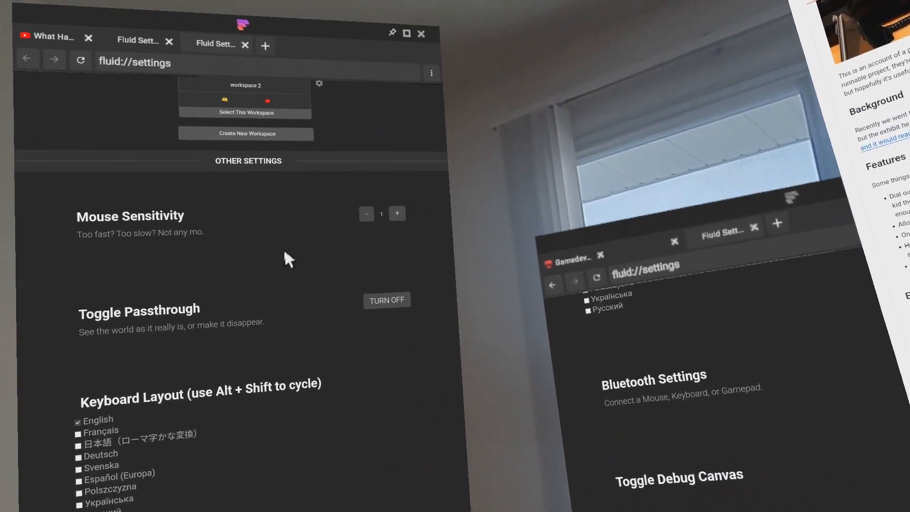
Step: Review Workspace Settings in fluid://settings, then bring up the Create or Join Room panel
{"action": "scroll", "scroll_direction": "up", "scroll_amount": 3}
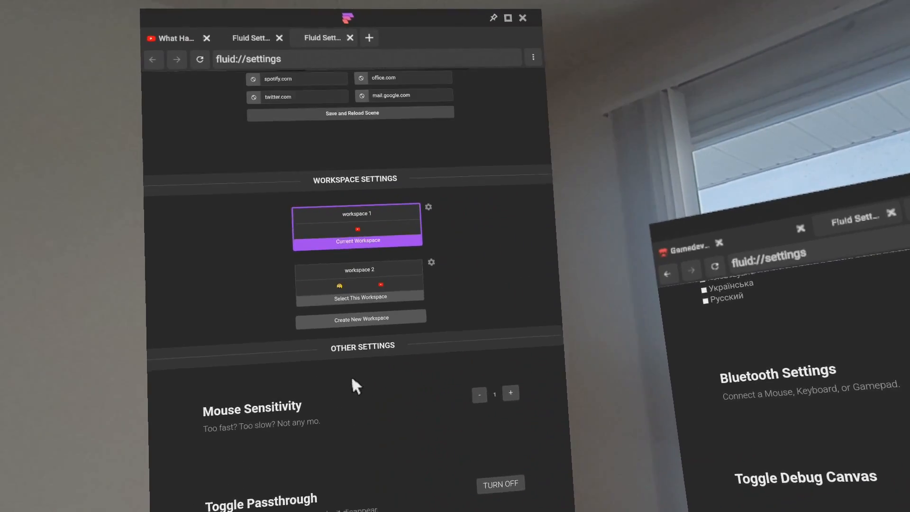
{"action": "scroll", "scroll_direction": "up", "scroll_amount": 3}
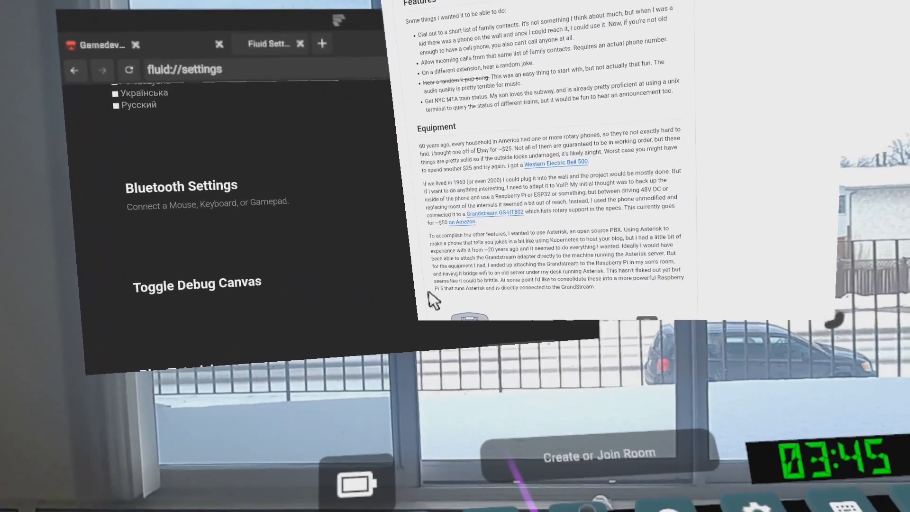
{"action": "left_click", "coordinate": [598, 454]}
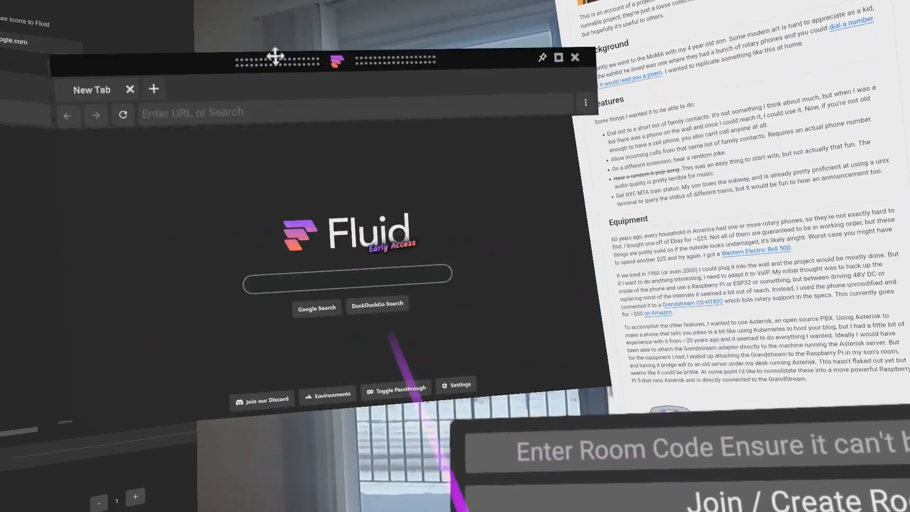
Step: Add a new browser window from the dashboard and load the Hacker News front page
{"action": "left_click", "coordinate": [456, 384]}
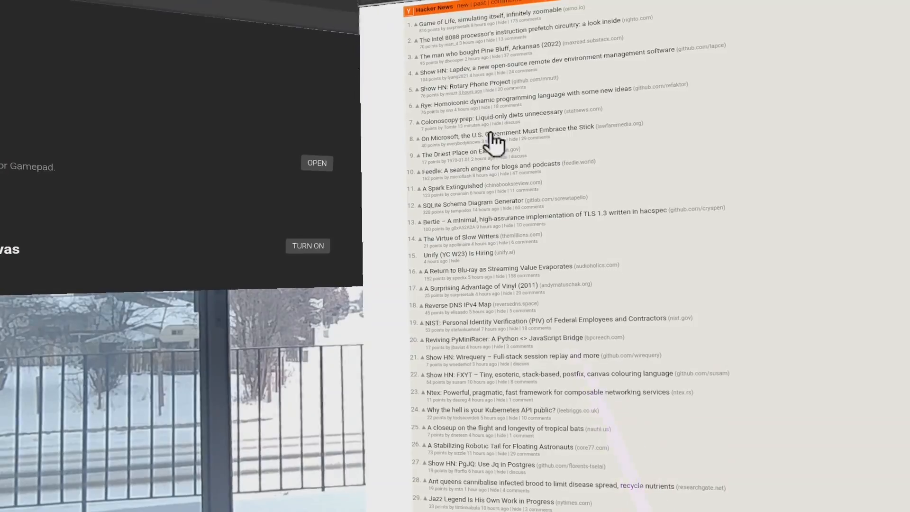
Step: Open the Show HN Rotary Phone Project repository and read down to the wiring diagram
{"action": "left_click", "coordinate": [463, 87]}
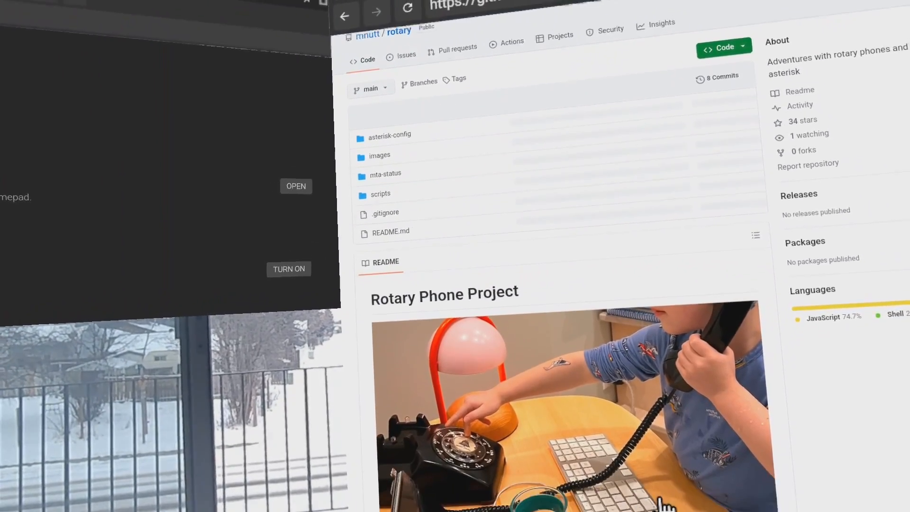
{"action": "scroll", "scroll_direction": "down", "scroll_amount": 3}
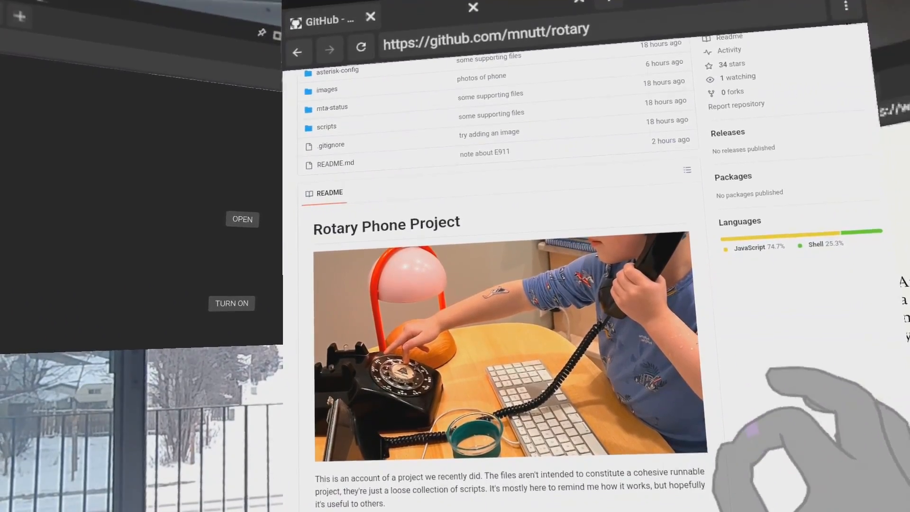
{"action": "scroll", "scroll_direction": "down", "scroll_amount": 3}
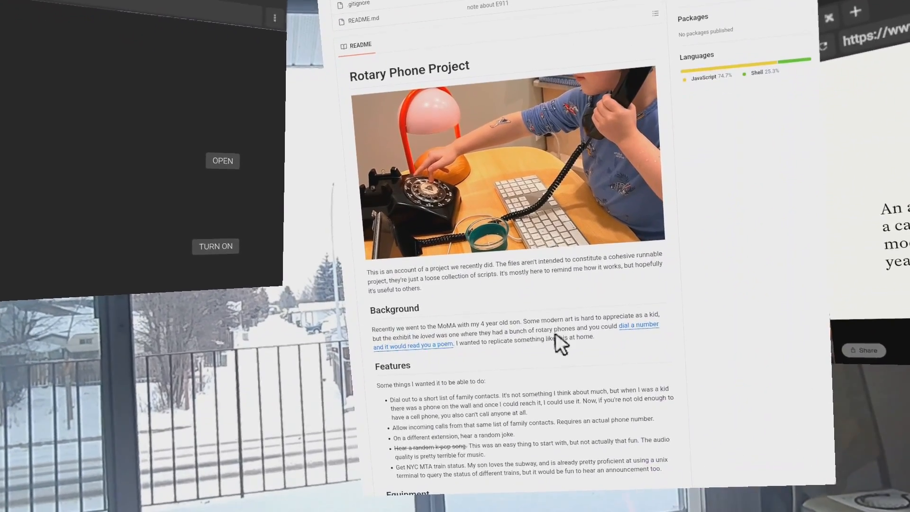
{"action": "scroll", "scroll_direction": "down", "scroll_amount": 3}
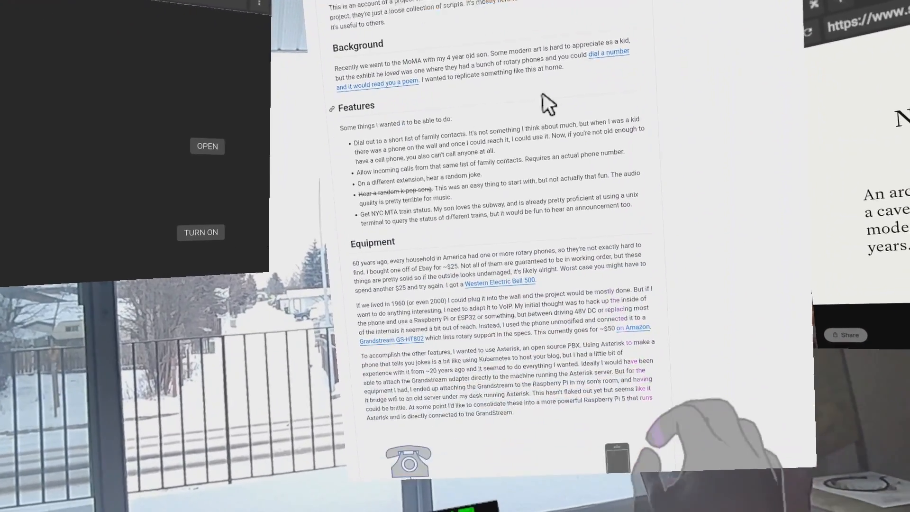
{"action": "scroll", "scroll_direction": "down", "scroll_amount": 3}
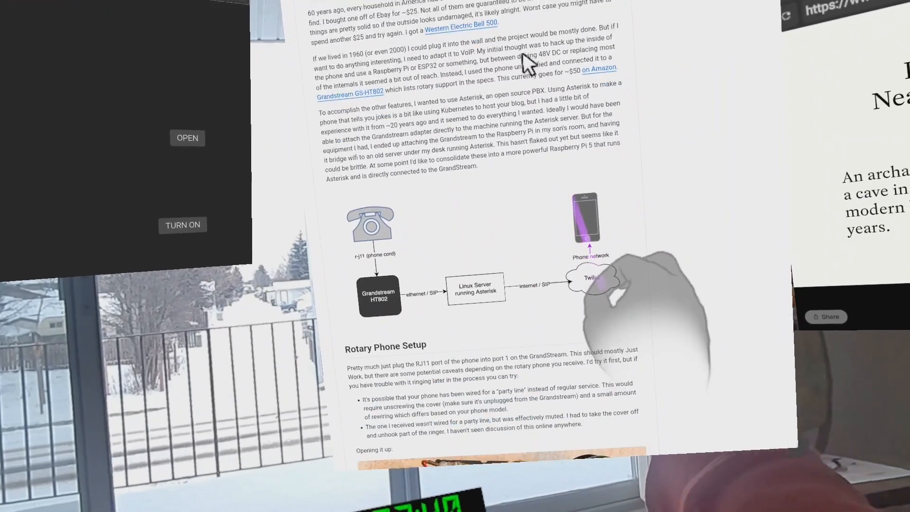
Step: Continue through the phone internals photos to the Asterisk setup section, then back up slightly
{"action": "scroll", "scroll_direction": "down", "scroll_amount": 3}
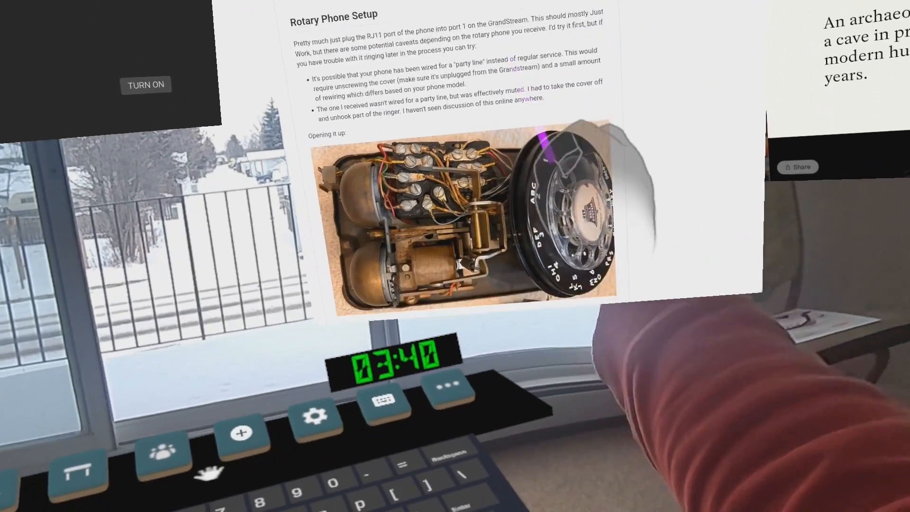
{"action": "scroll", "scroll_direction": "down", "scroll_amount": 3}
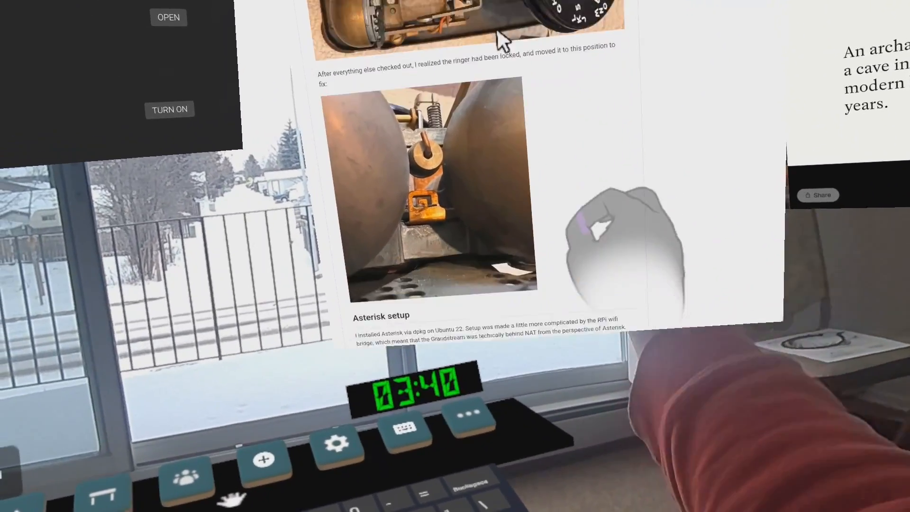
{"action": "scroll", "scroll_direction": "down", "scroll_amount": 3}
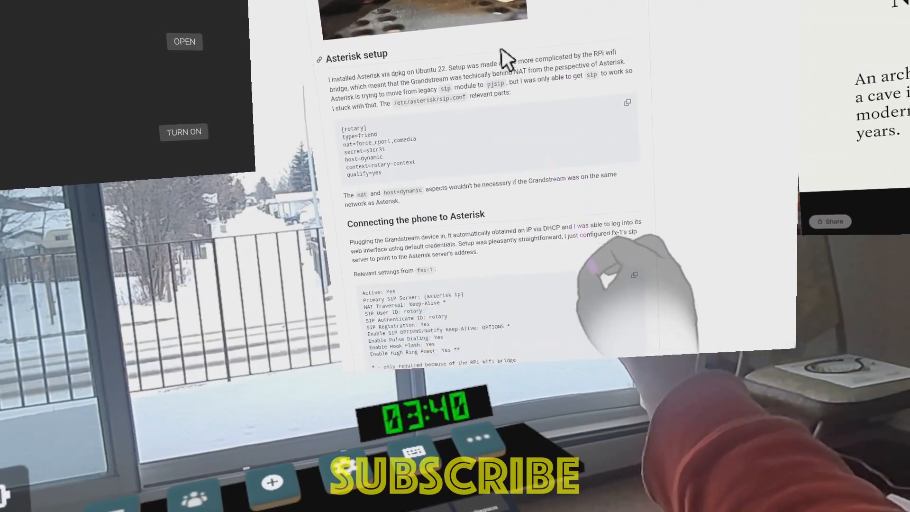
{"action": "scroll", "scroll_direction": "down", "scroll_amount": 3}
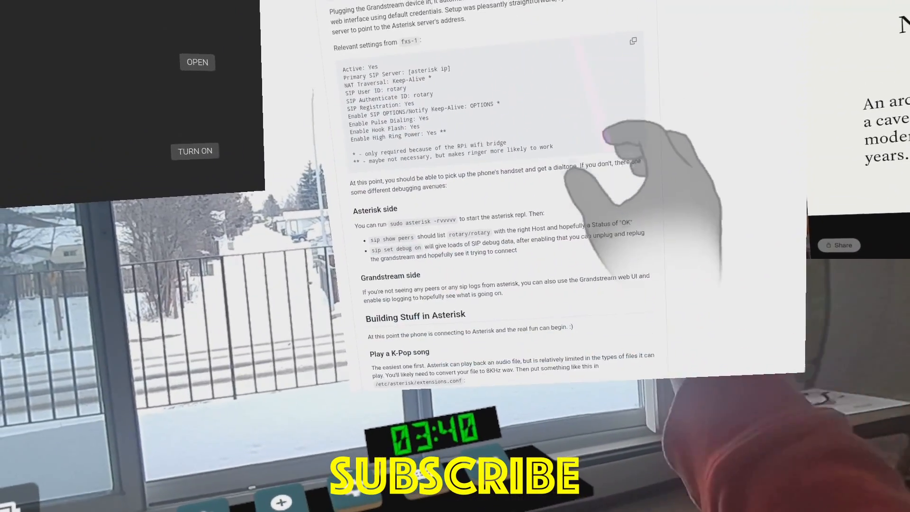
{"action": "scroll", "scroll_direction": "up", "scroll_amount": 3}
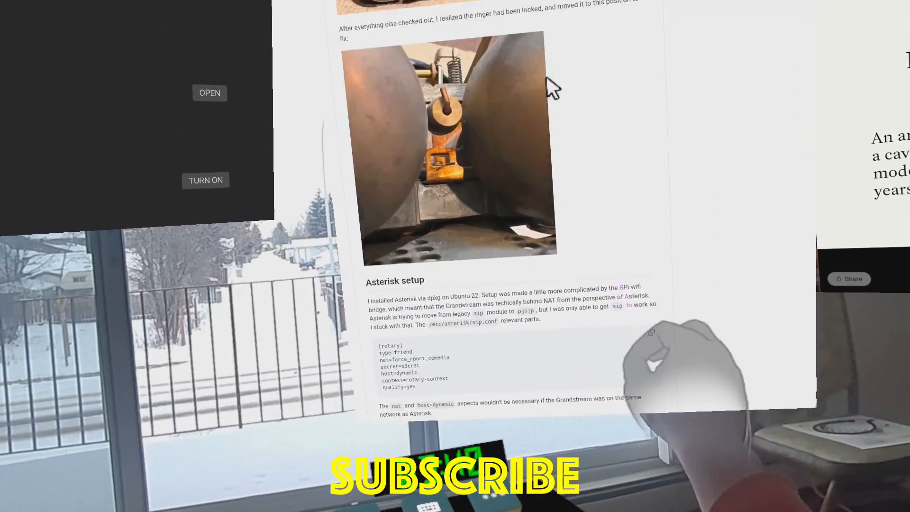
{"action": "scroll", "scroll_direction": "up", "scroll_amount": 3}
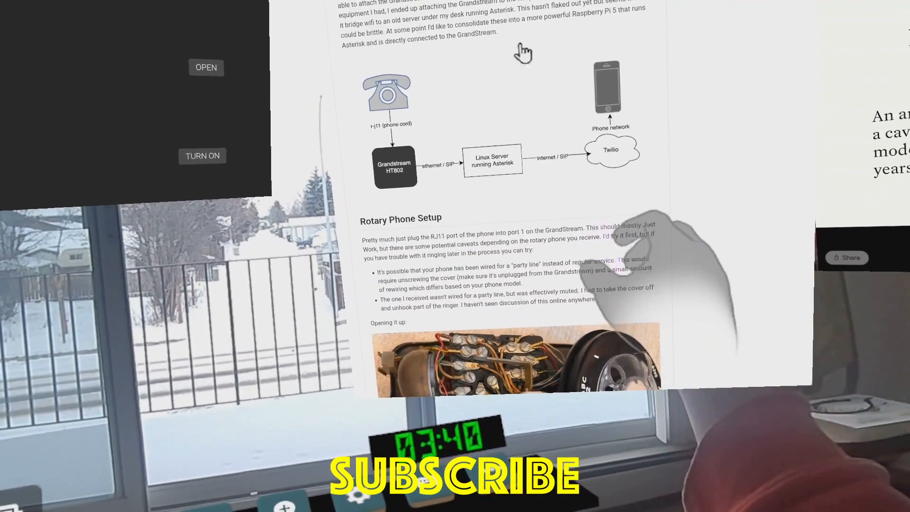